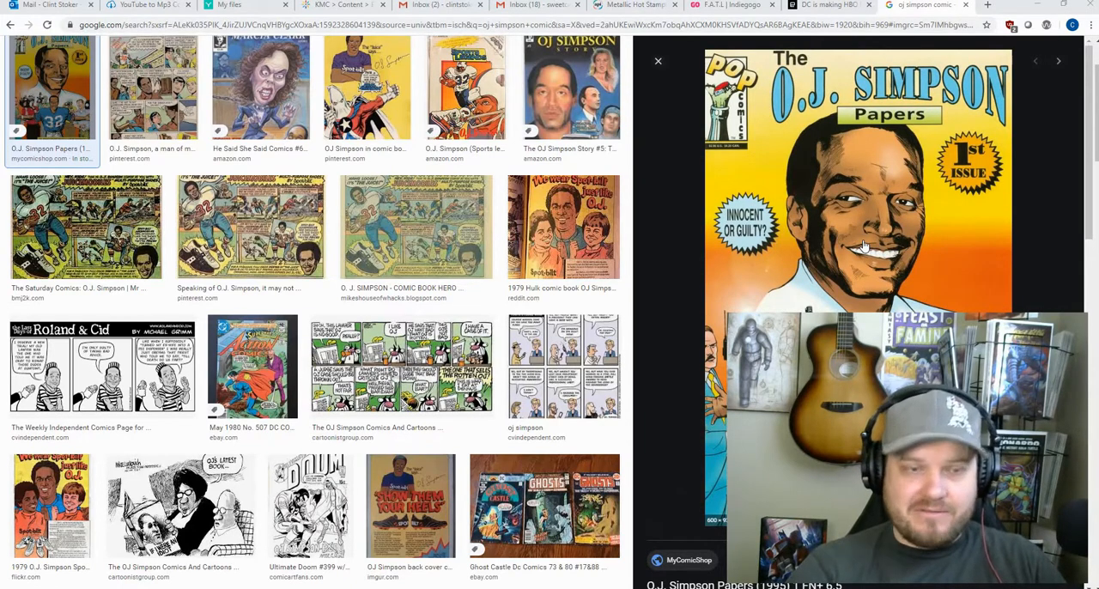
pyautogui.moveTo(831, 213)
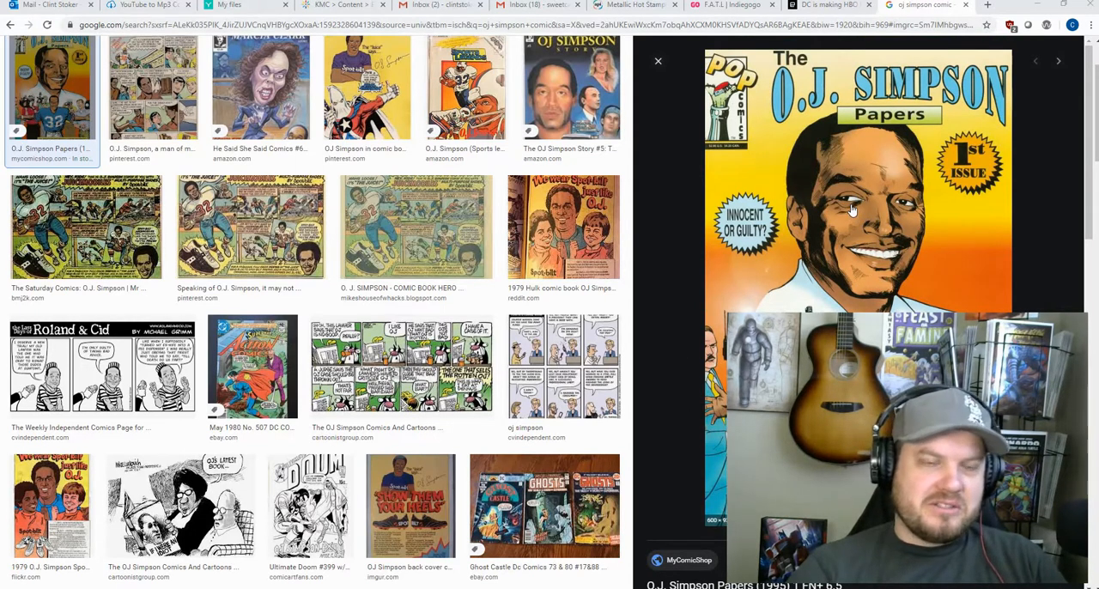
# Switch to the Engadget DC HBO Max comics article and scroll into its body text
pyautogui.click(828, 5)
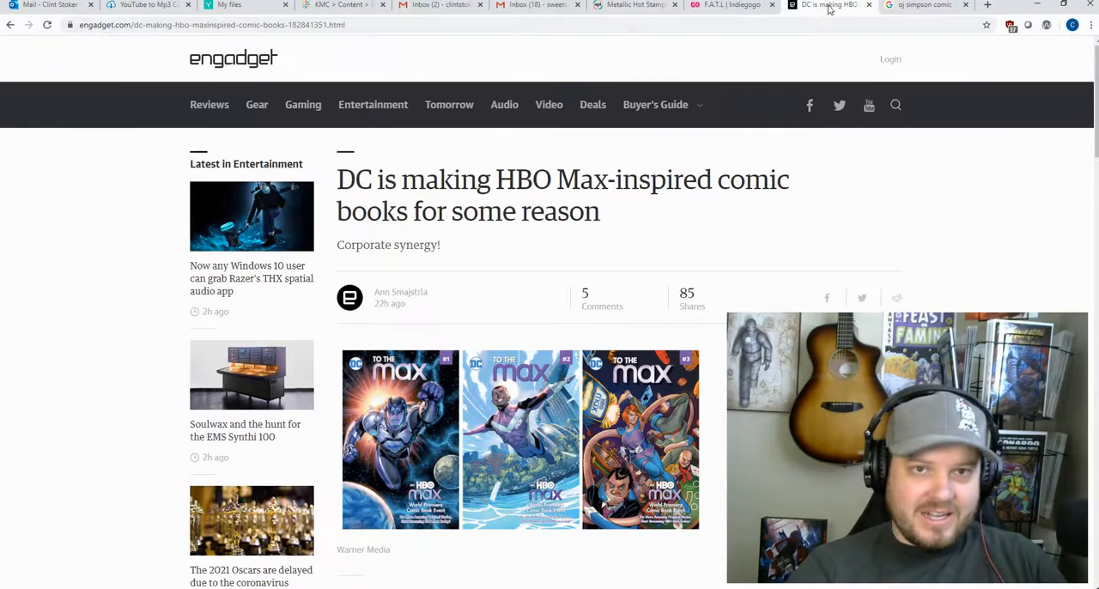
pyautogui.scroll(-3)
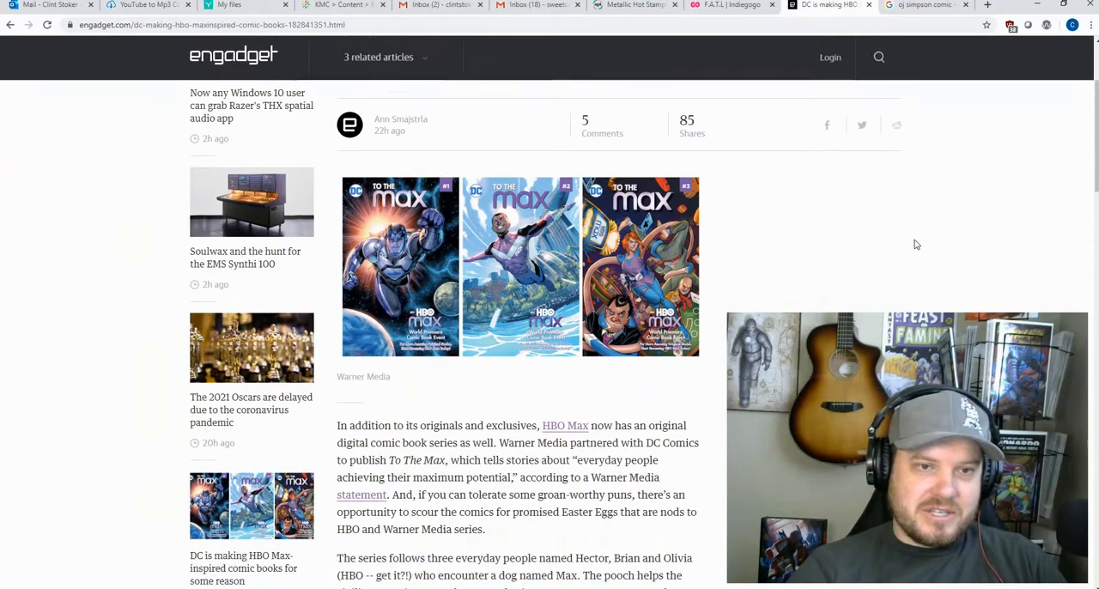
pyautogui.scroll(-3)
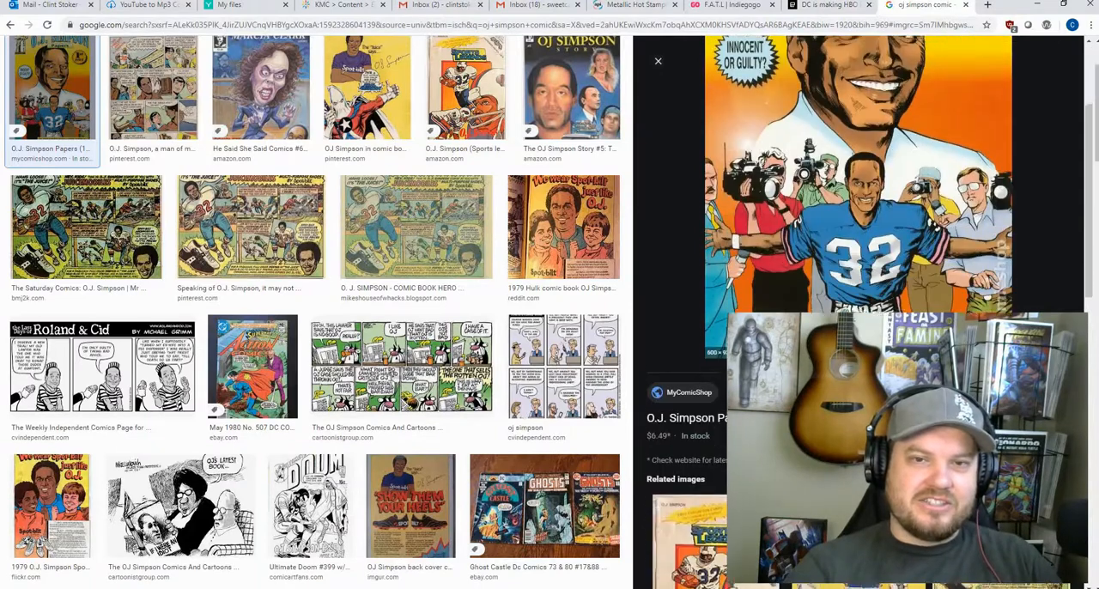
# Return to the Engadget DC HBO Max comics article and read down through its body
pyautogui.click(1058, 62)
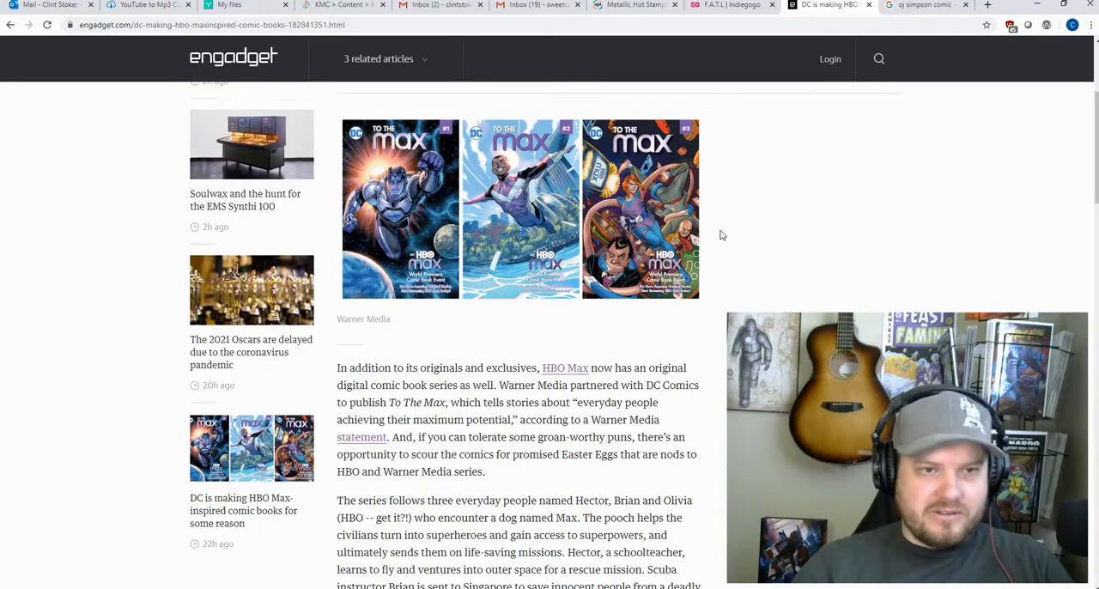
pyautogui.scroll(-3)
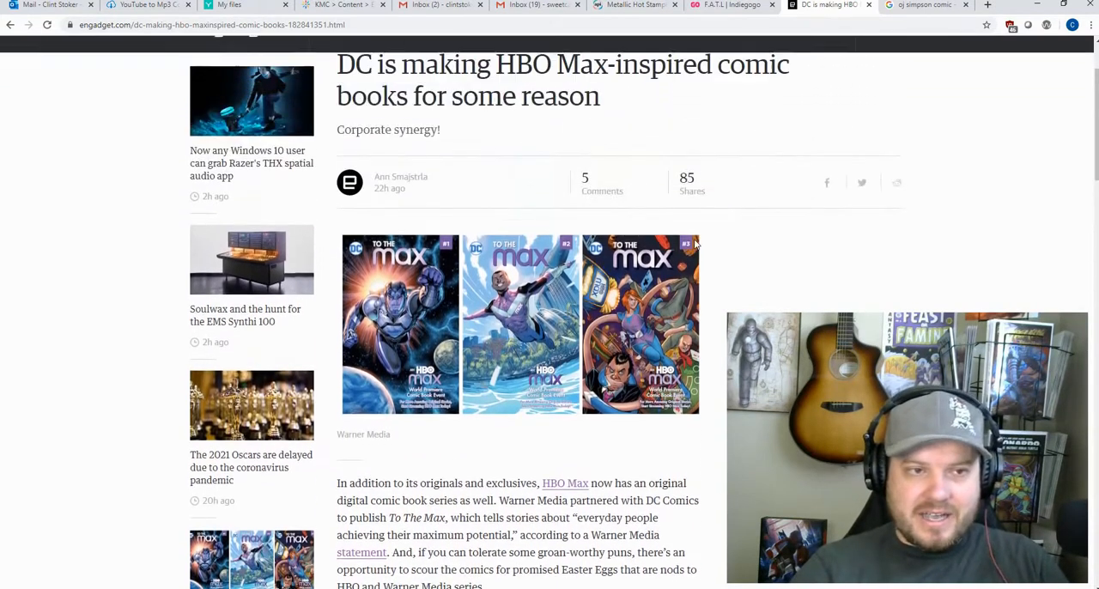
pyautogui.scroll(-3)
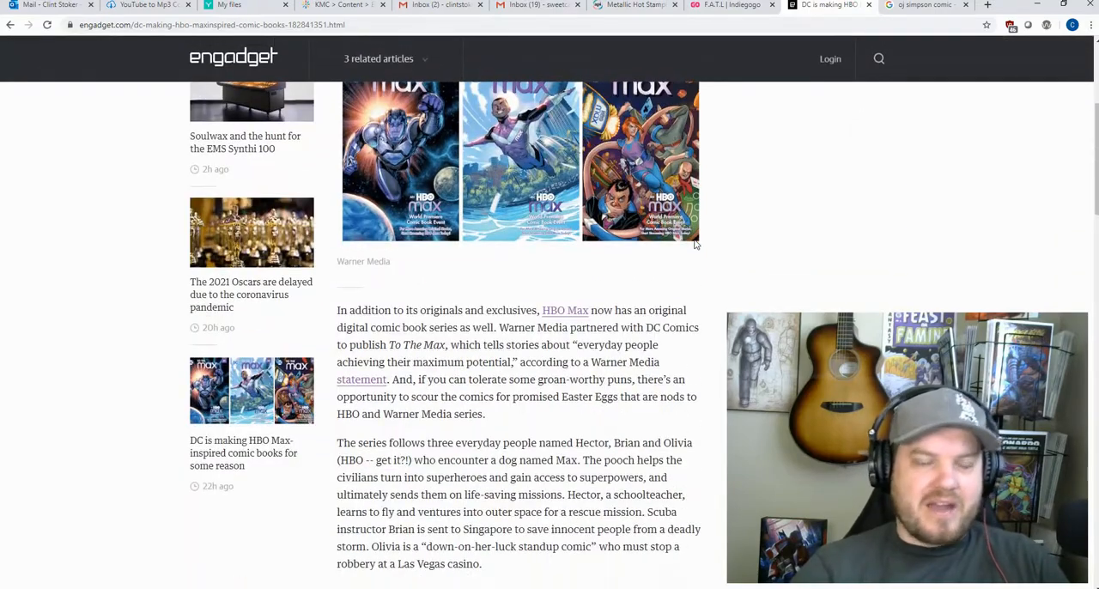
pyautogui.scroll(-3)
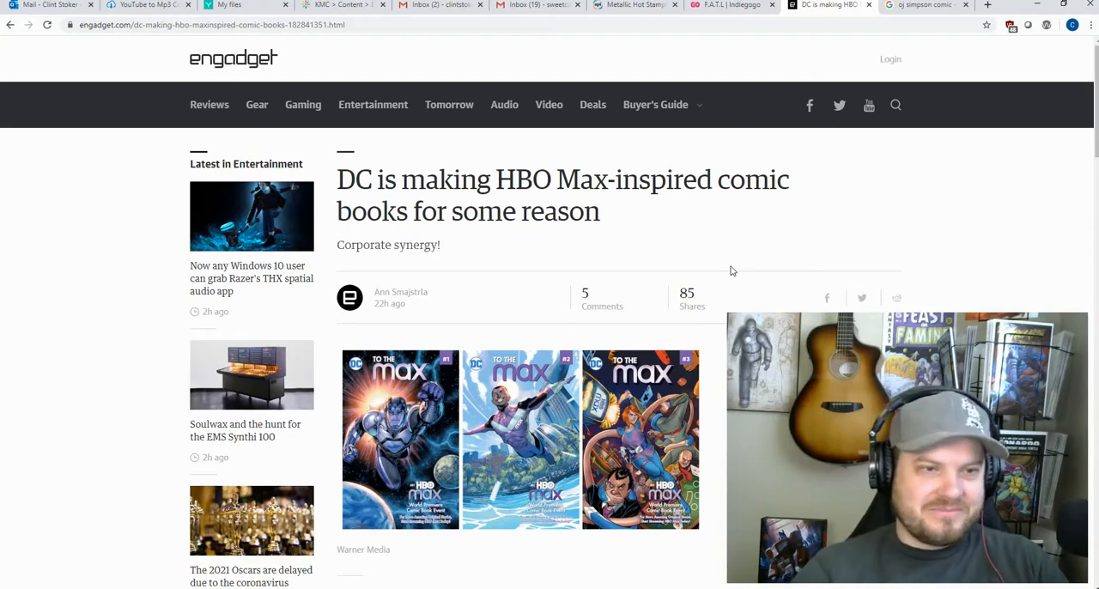
pyautogui.scroll(-3)
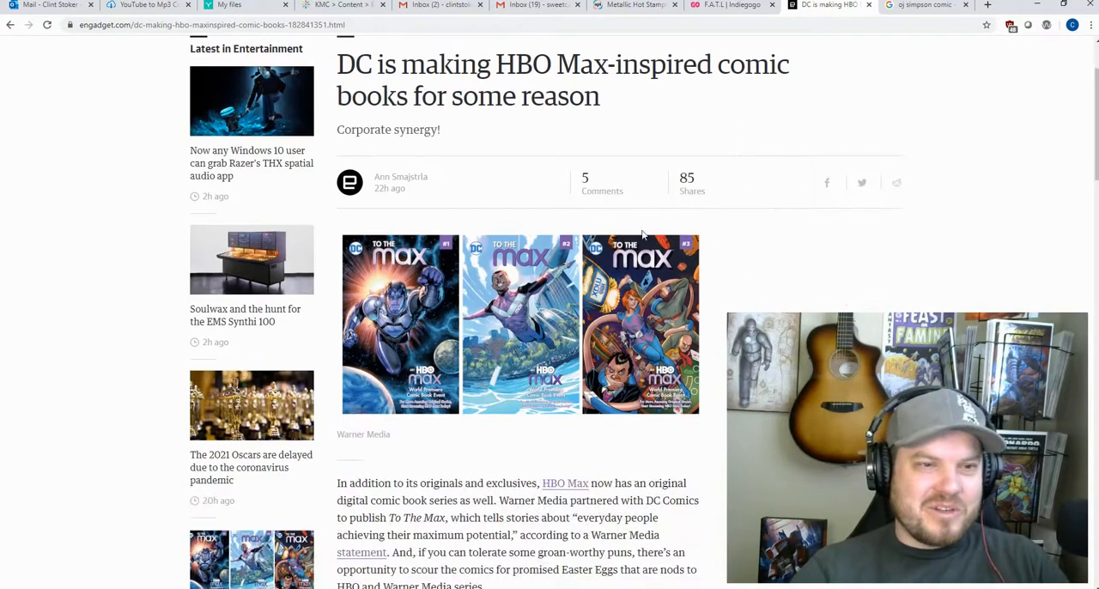
pyautogui.scroll(-3)
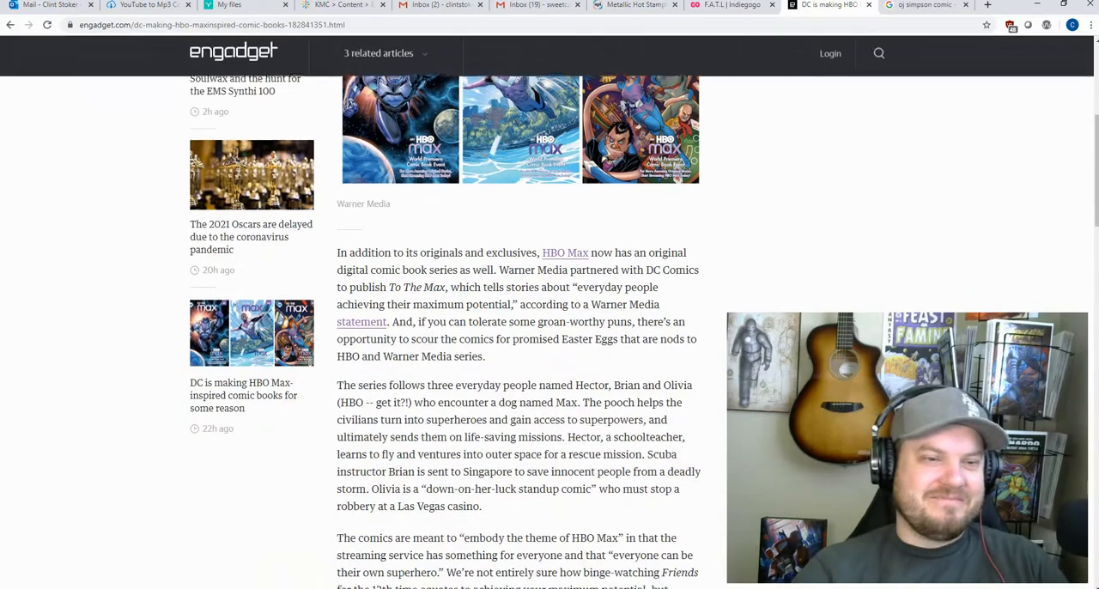
pyautogui.scroll(-3)
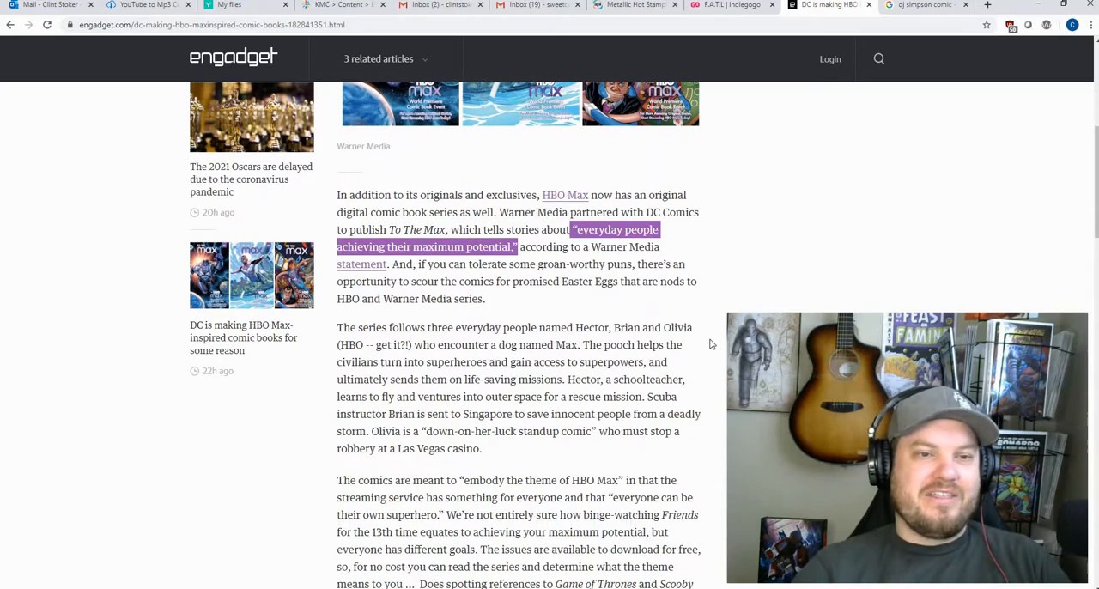
pyautogui.scroll(-3)
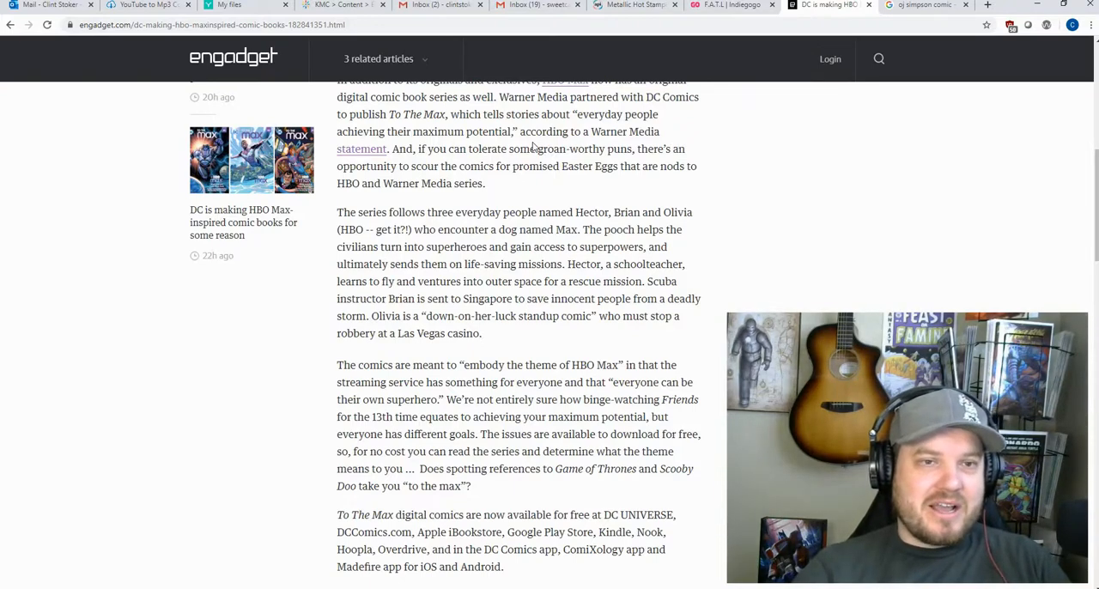
pyautogui.moveTo(574, 114); pyautogui.dragTo(513, 131)
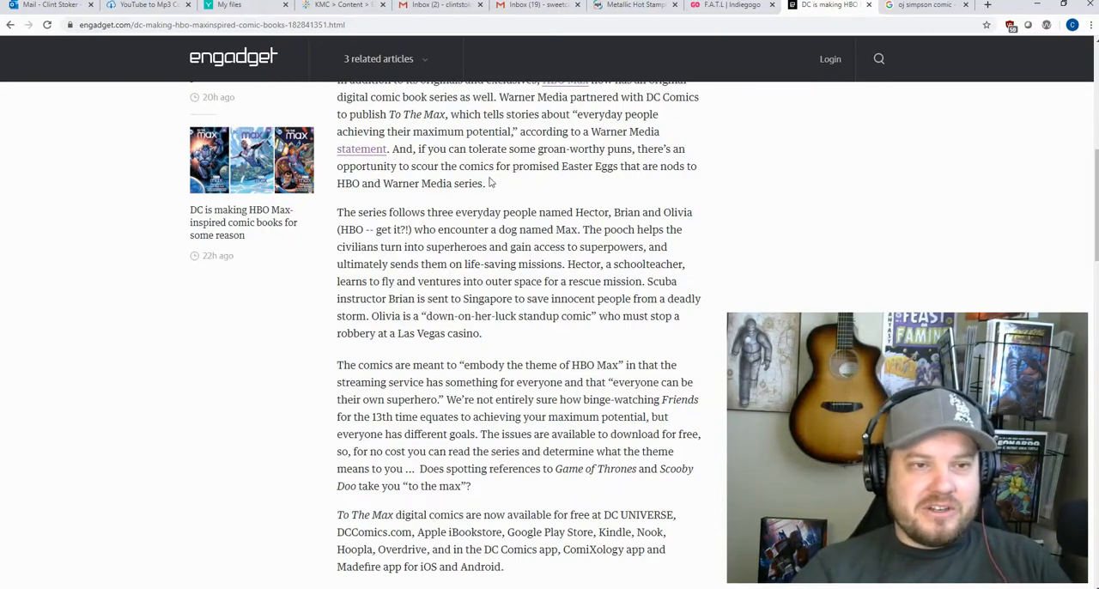
pyautogui.moveTo(522, 182)
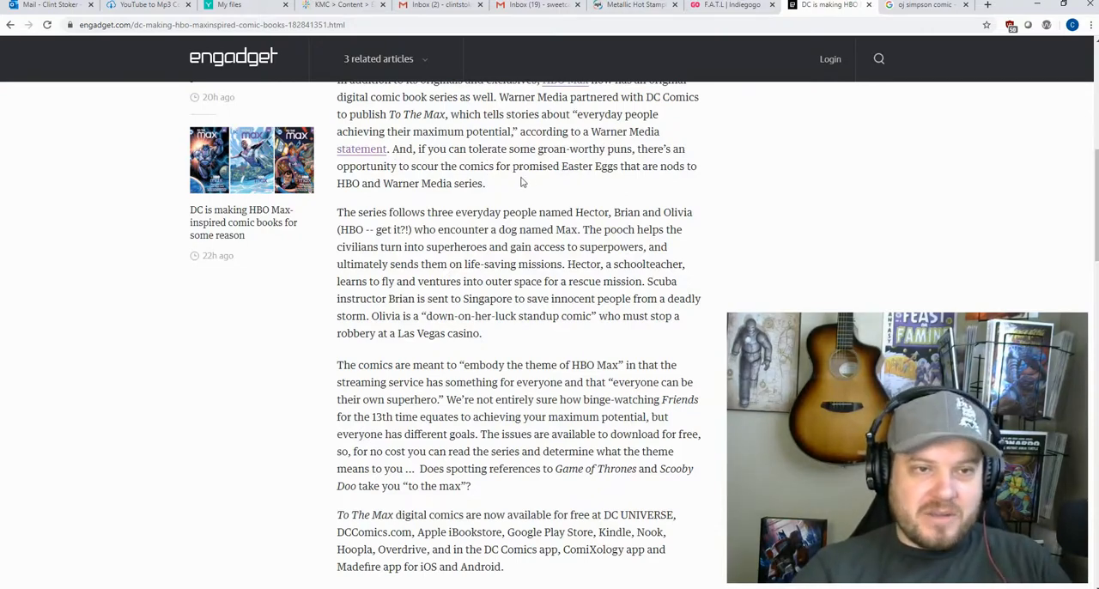
pyautogui.moveTo(603, 185)
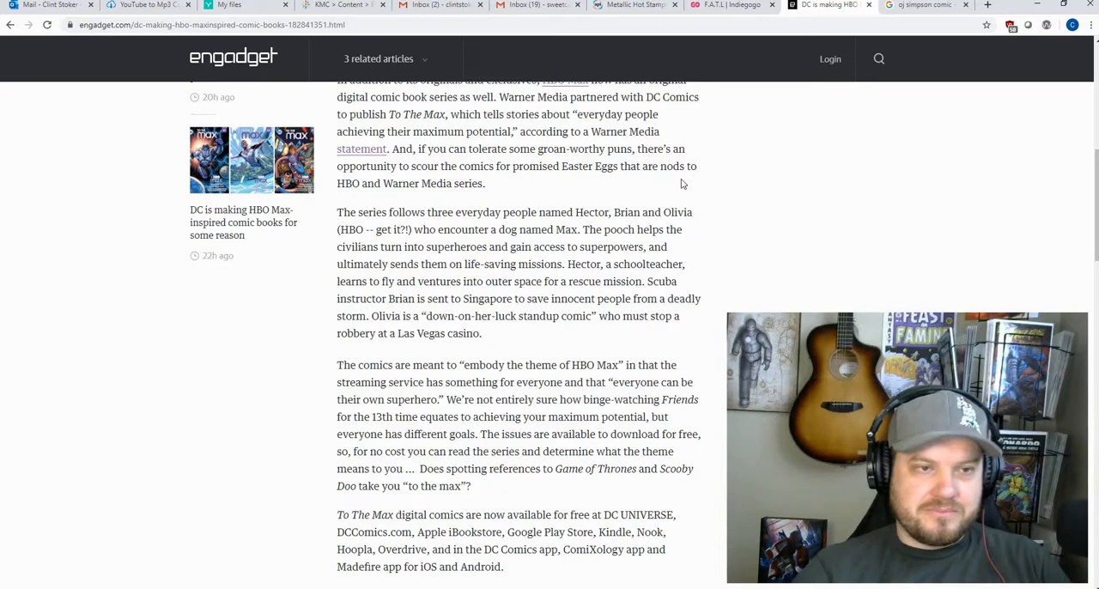
pyautogui.scroll(-3)
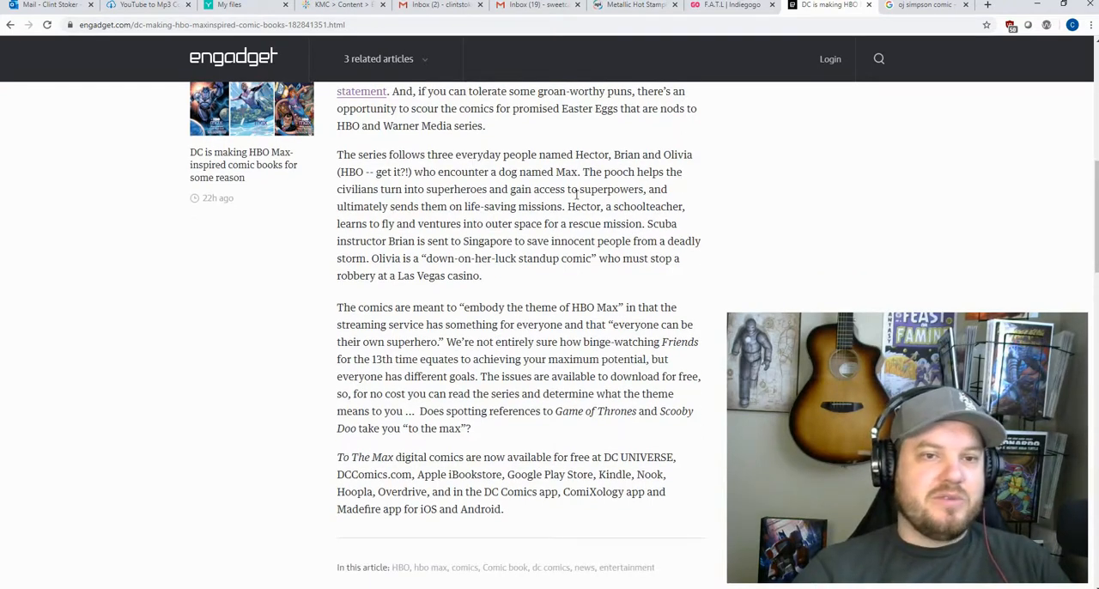
pyautogui.moveTo(478, 223)
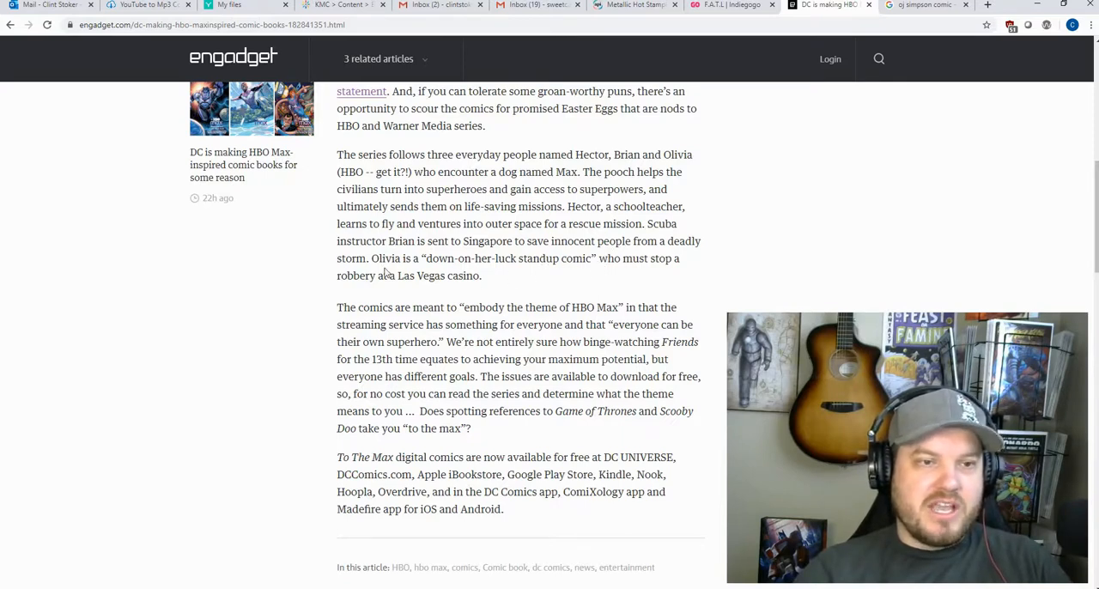
pyautogui.moveTo(487, 275)
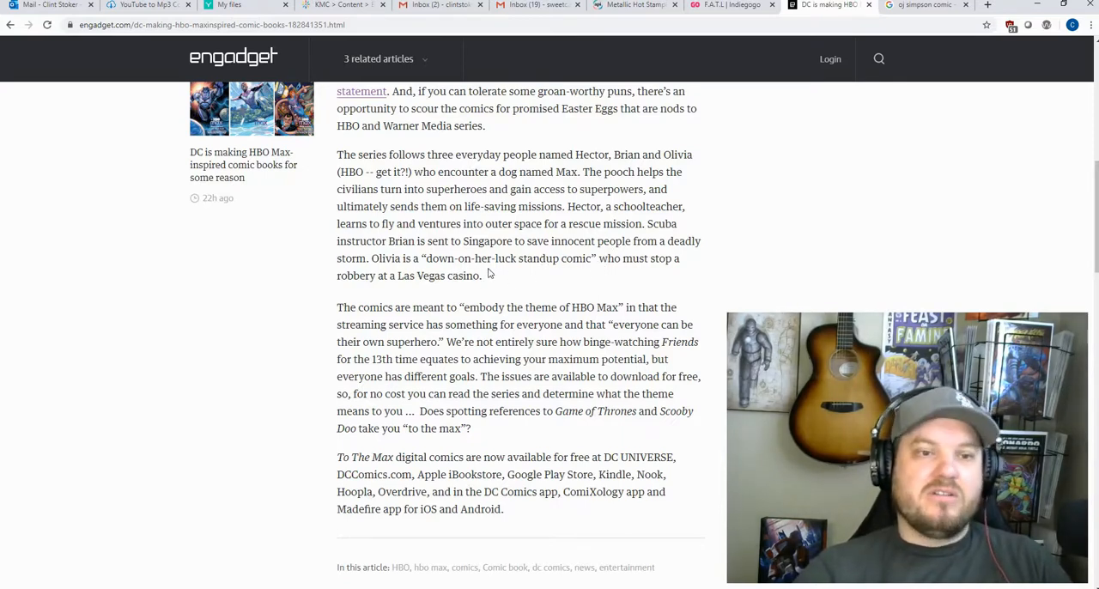
pyautogui.moveTo(576, 278)
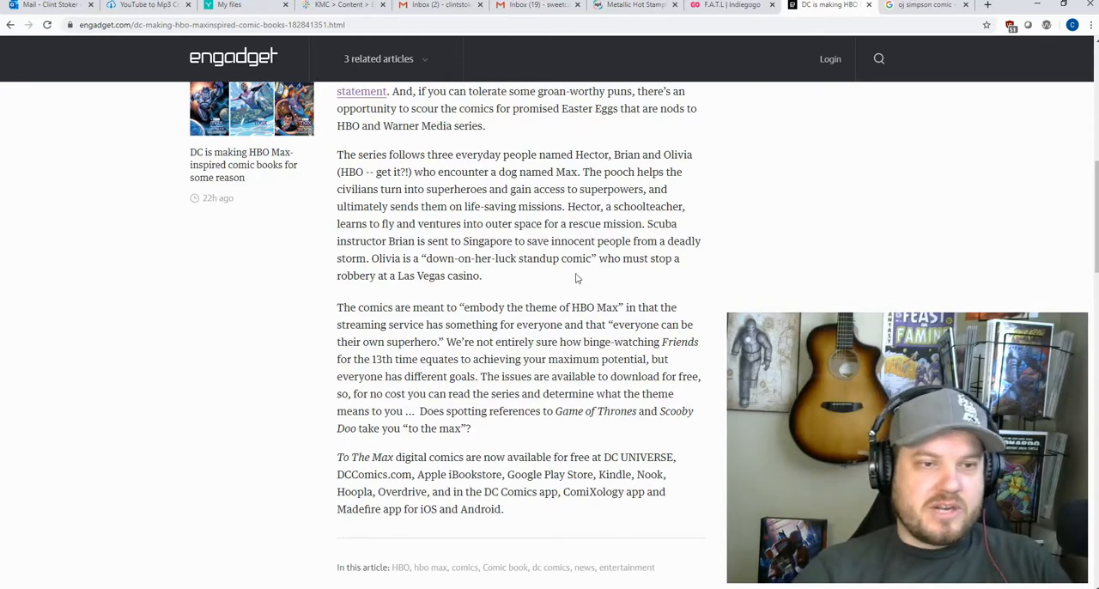
pyautogui.scroll(-3)
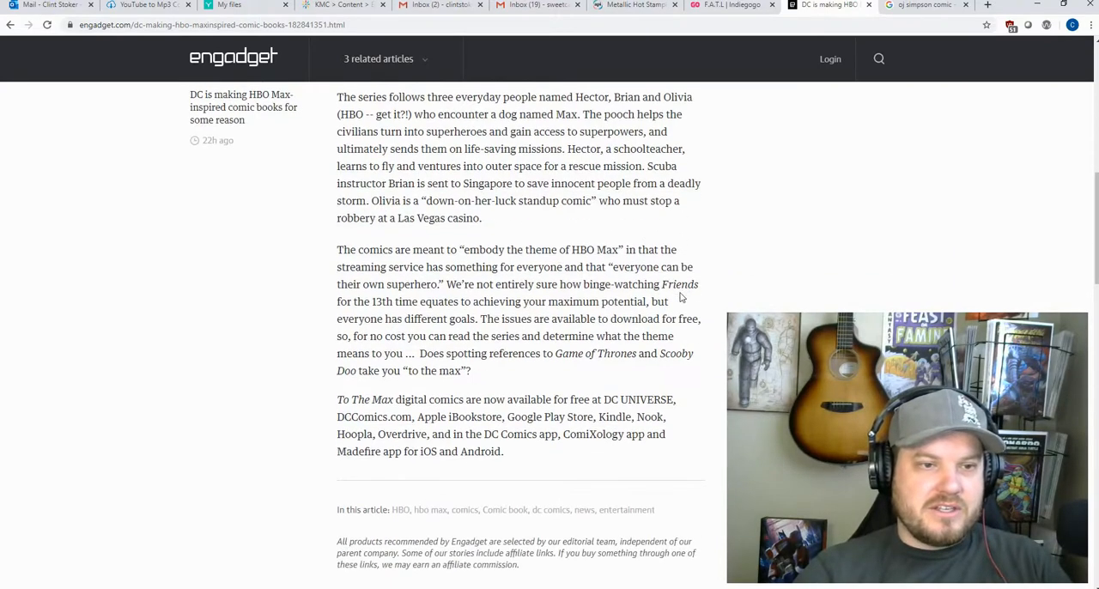
pyautogui.scroll(-3)
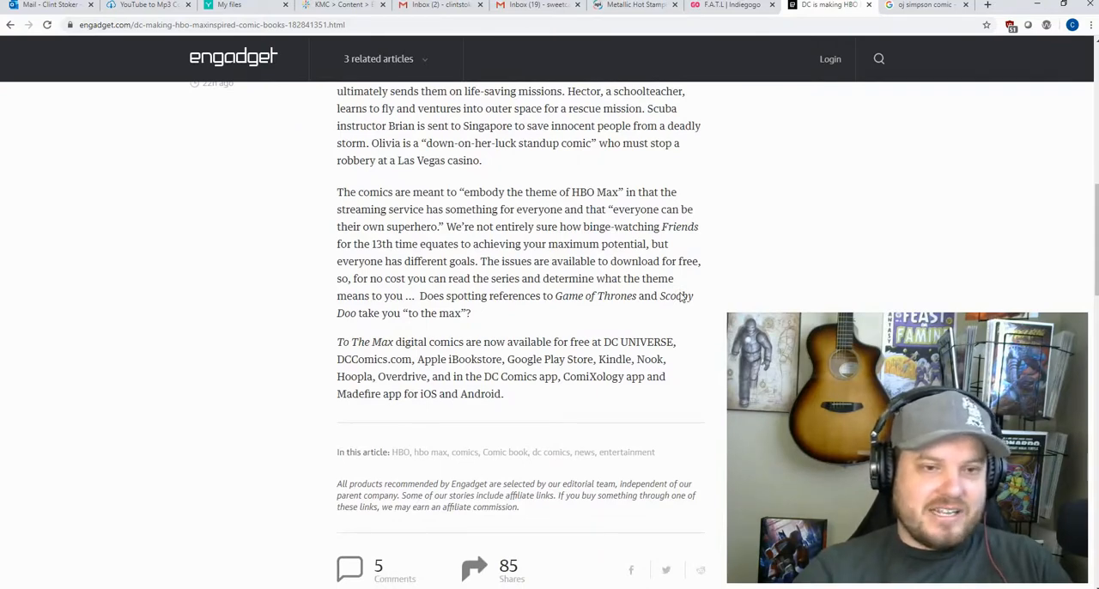
pyautogui.scroll(3)
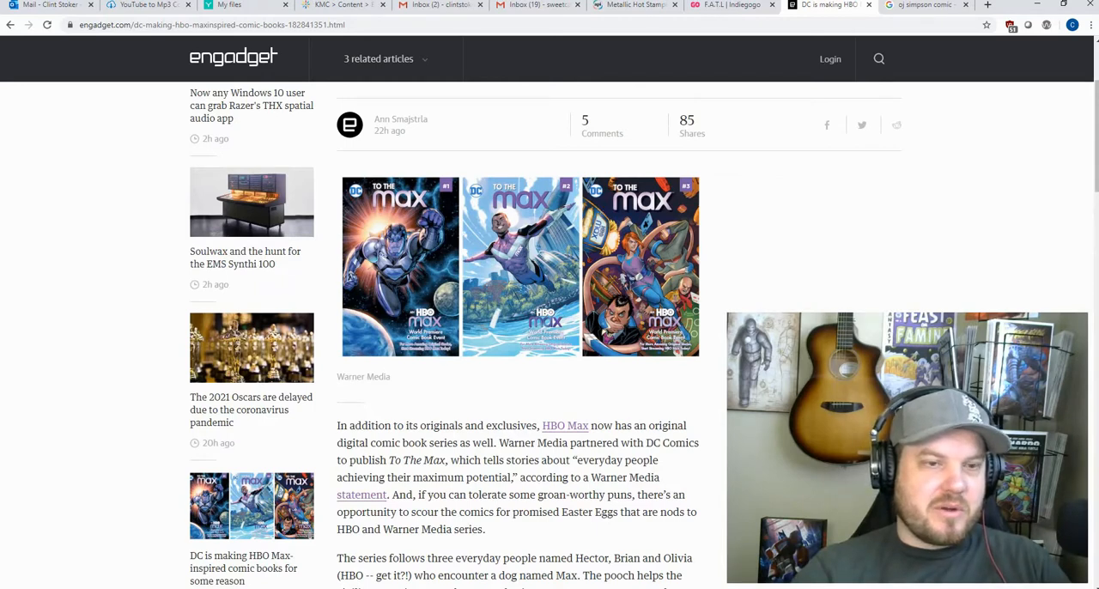
pyautogui.scroll(-3)
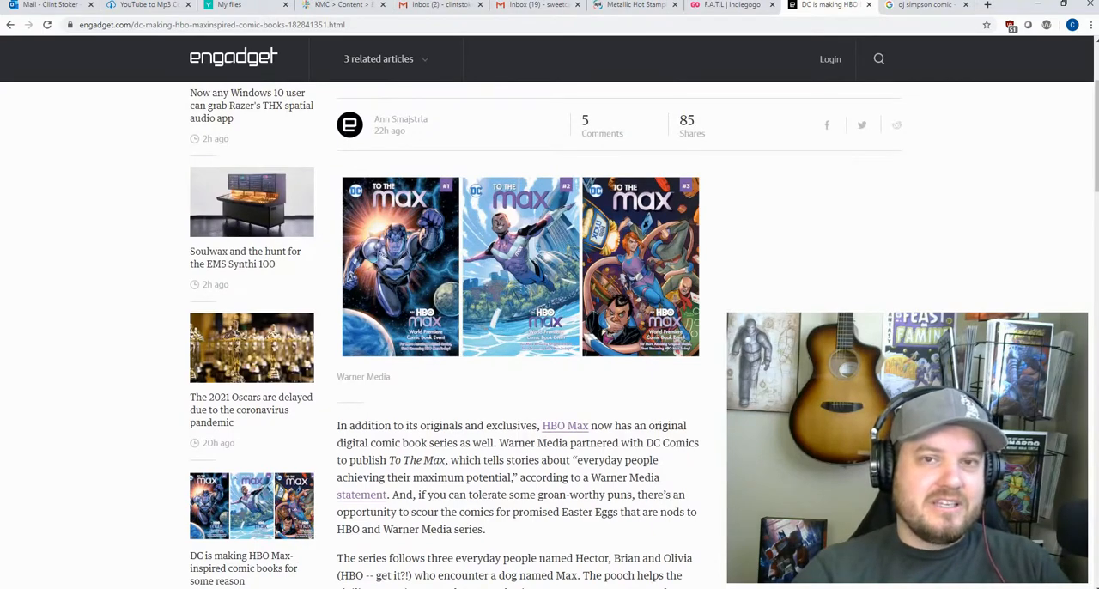
pyautogui.scroll(-3)
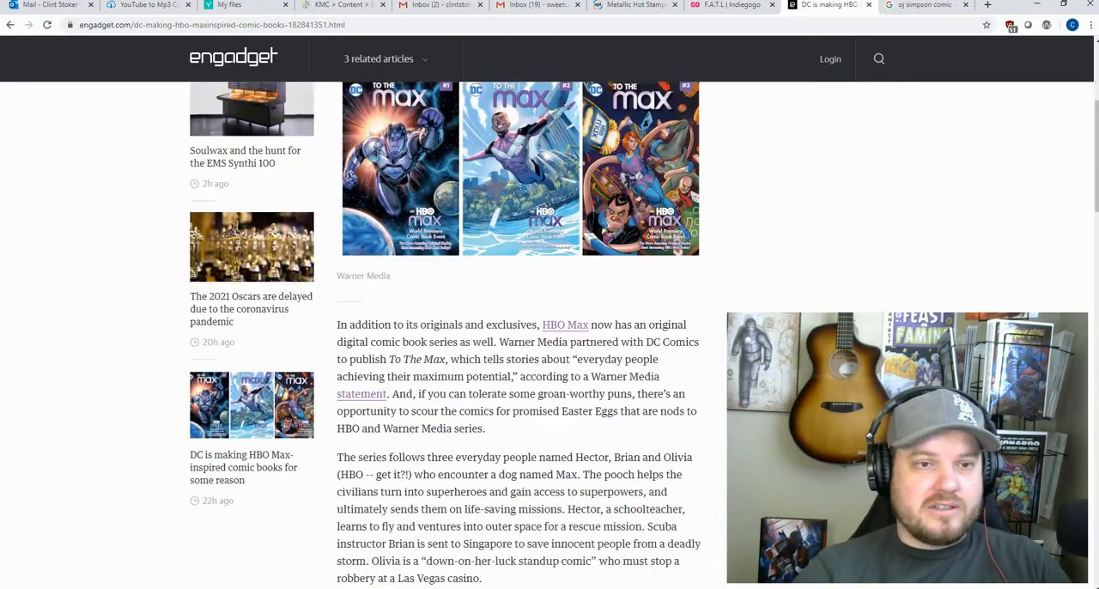
pyautogui.scroll(-3)
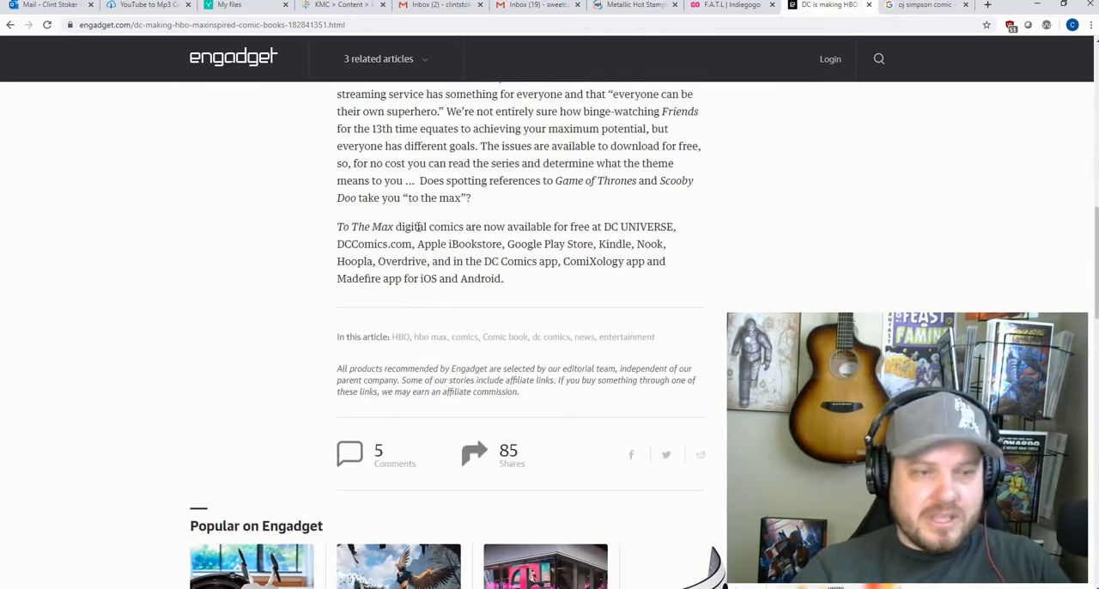
pyautogui.moveTo(337, 226); pyautogui.dragTo(434, 226)
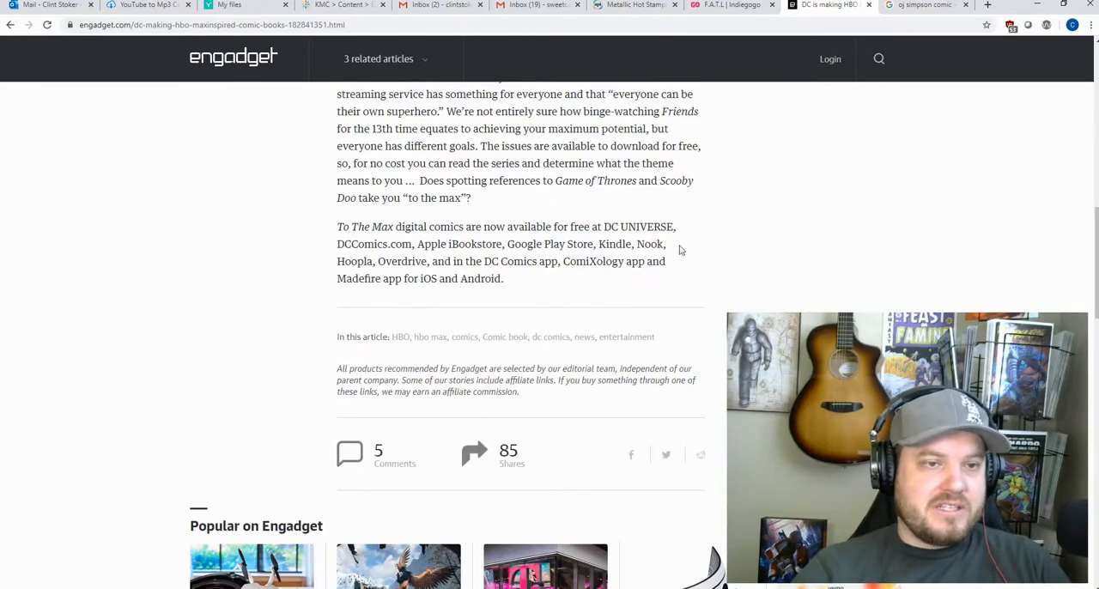
pyautogui.scroll(-3)
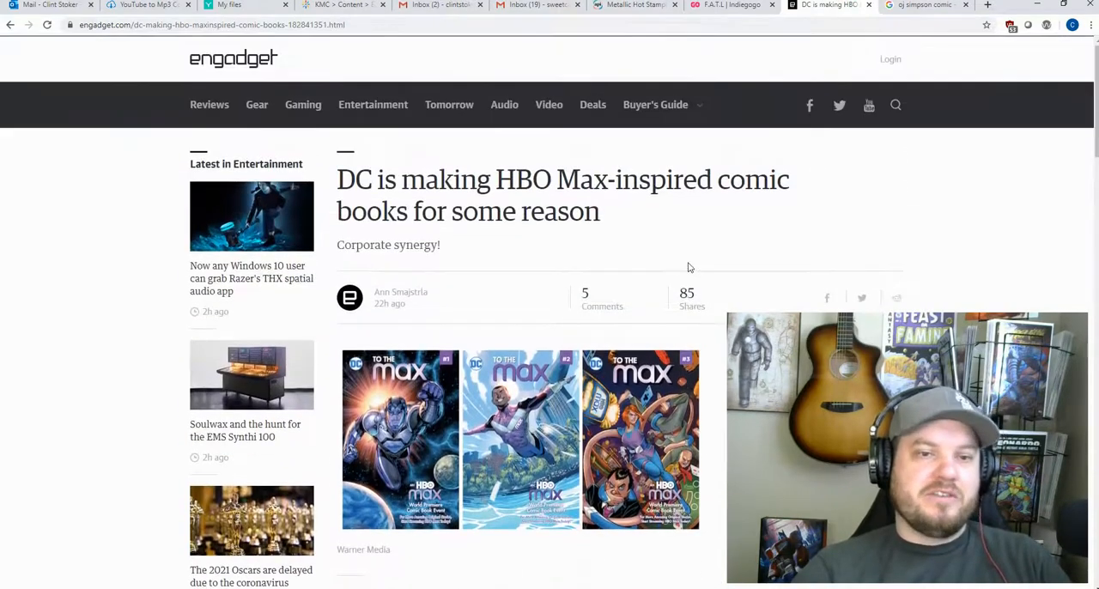
pyautogui.scroll(-3)
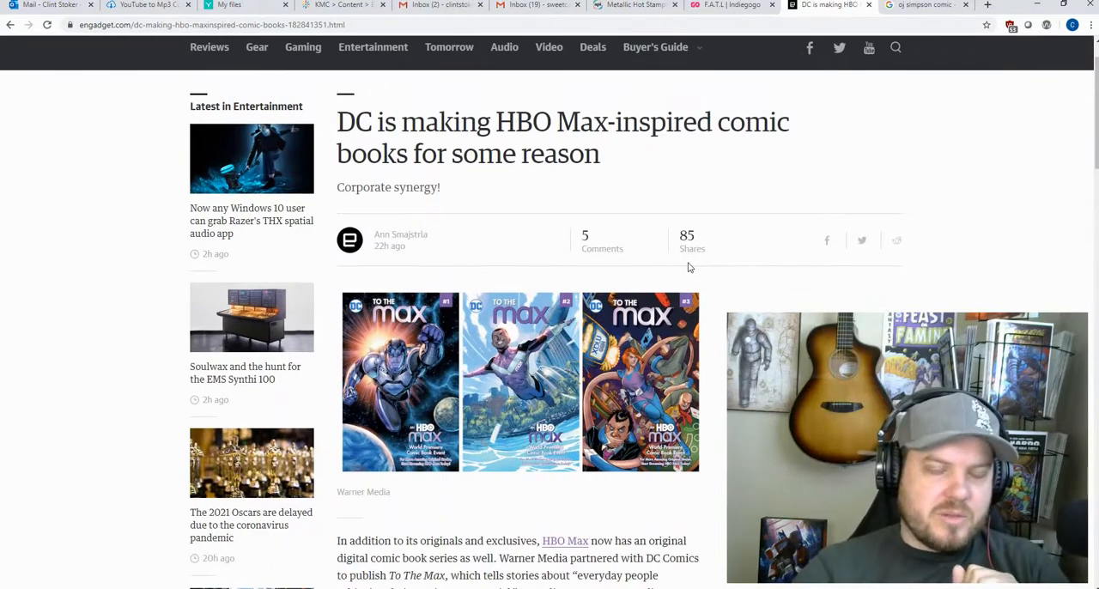
pyautogui.scroll(-3)
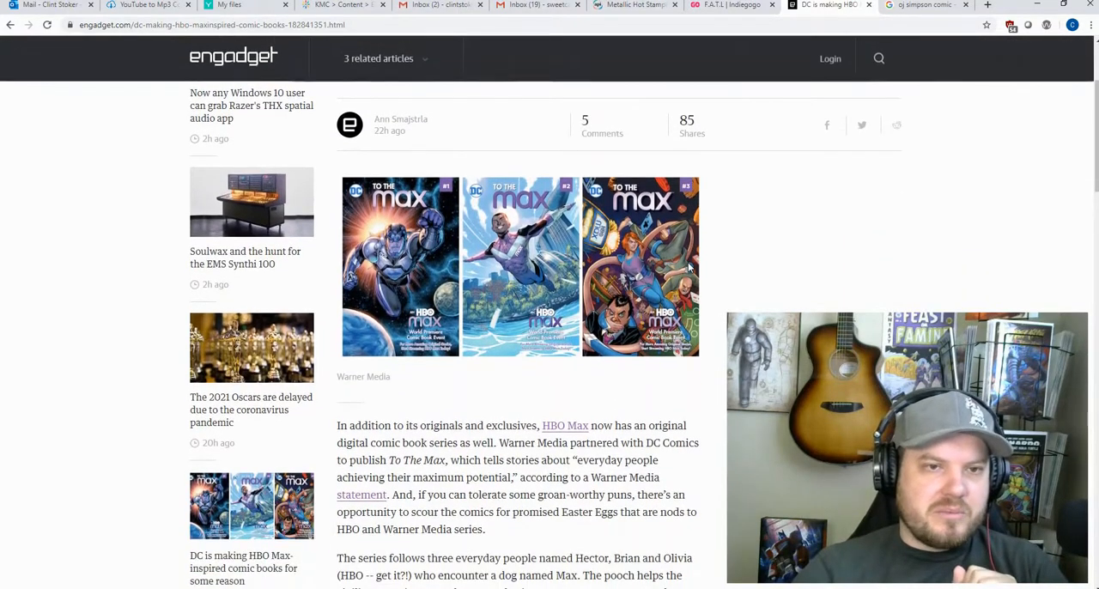
pyautogui.moveTo(729, 265)
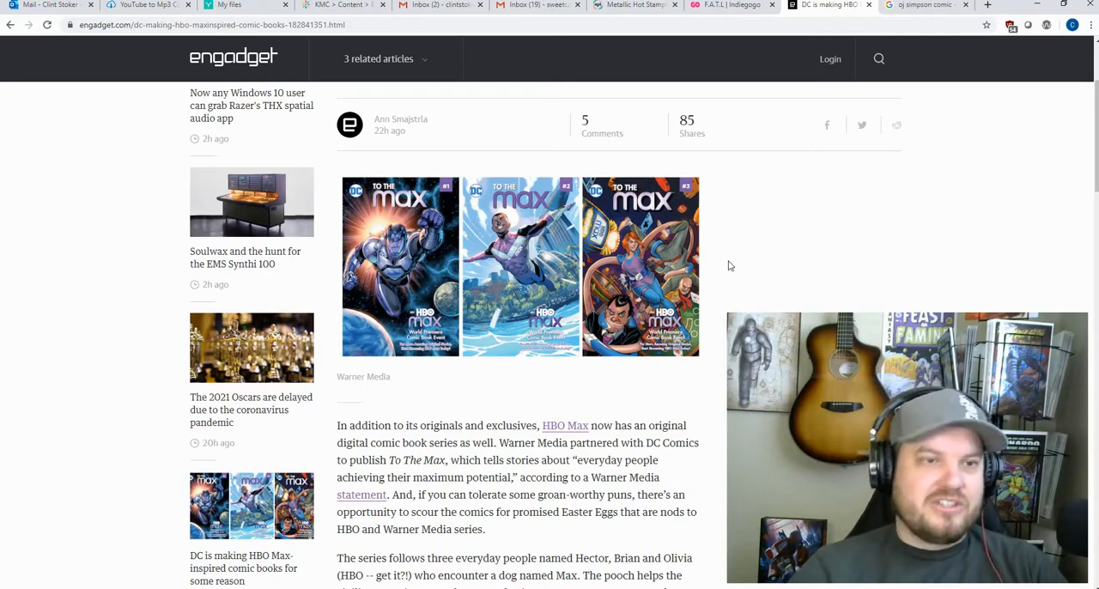
pyautogui.scroll(-3)
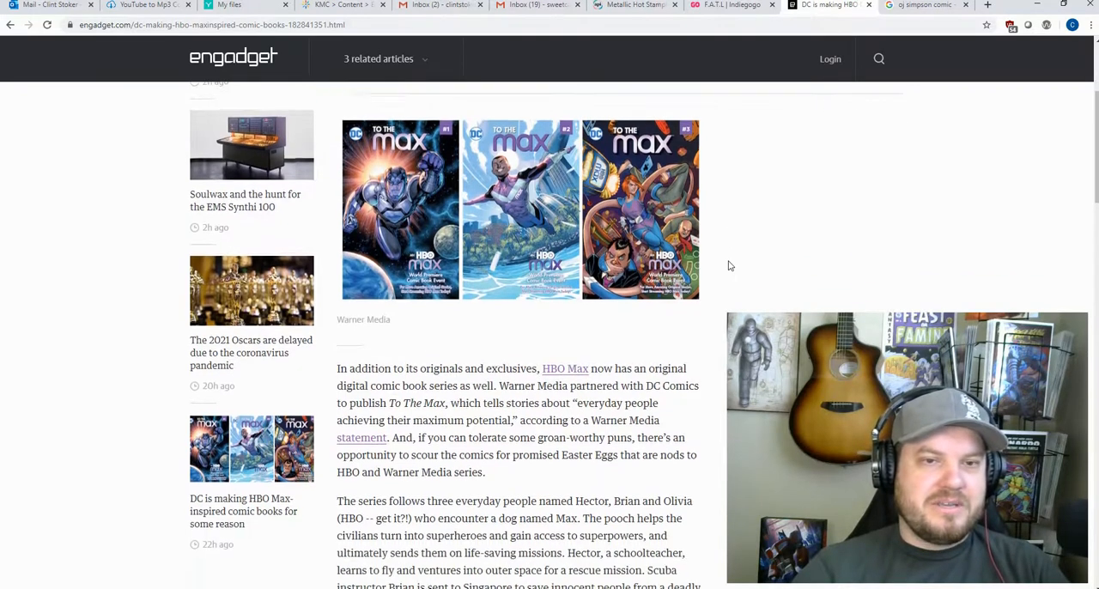
pyautogui.scroll(-3)
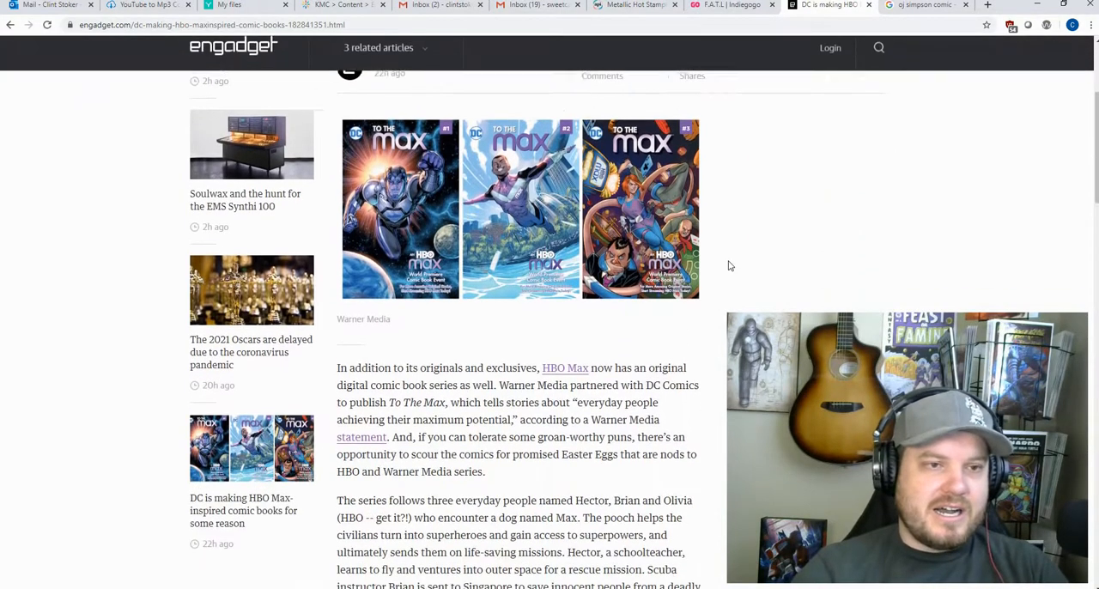
pyautogui.scroll(3)
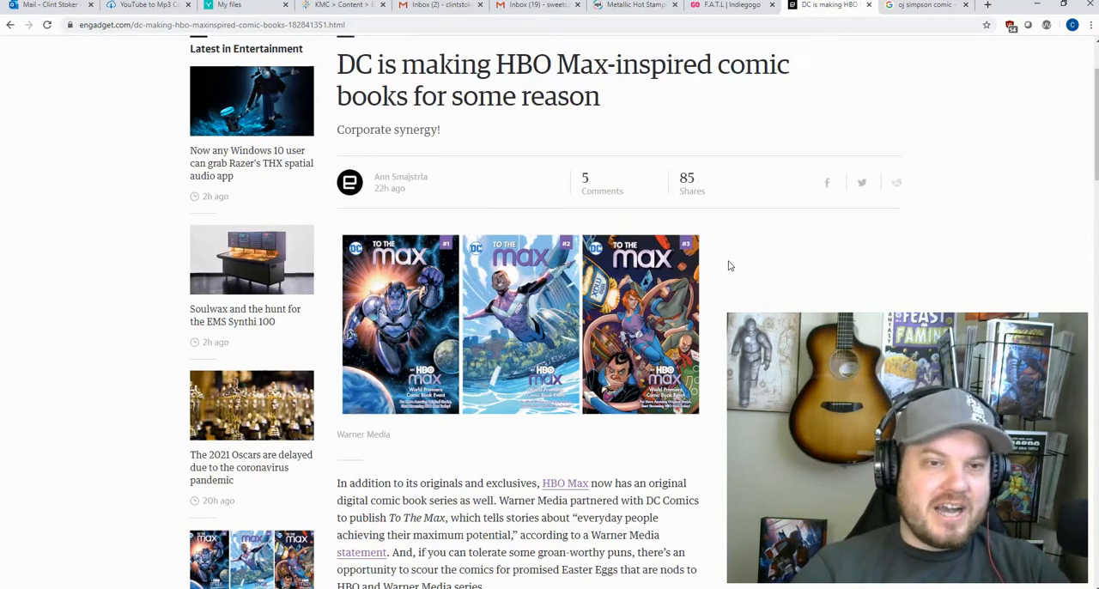
pyautogui.scroll(-3)
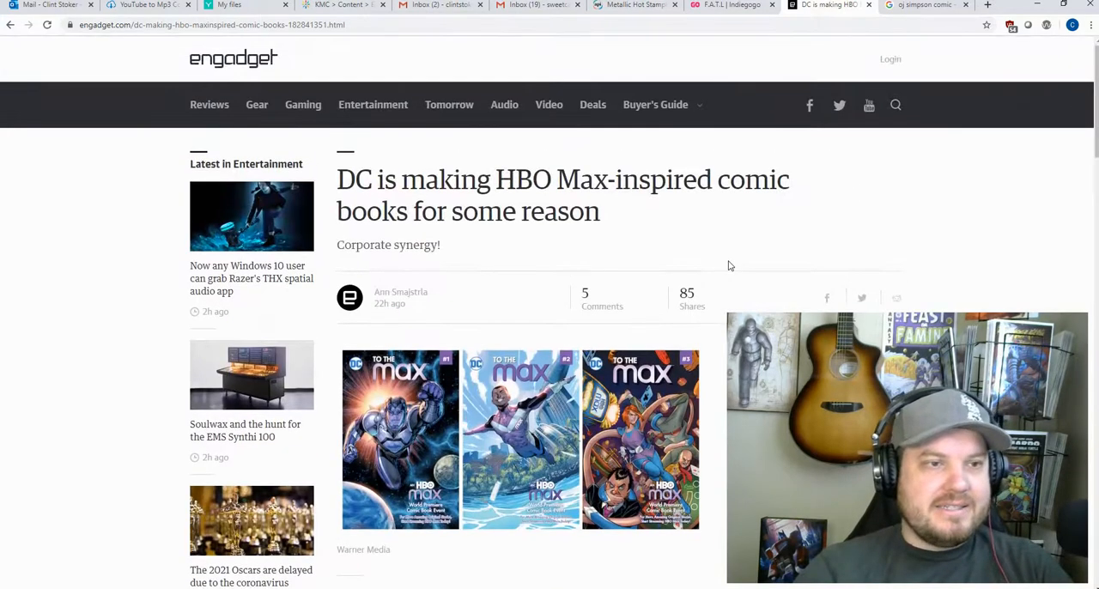
pyautogui.moveTo(816, 130)
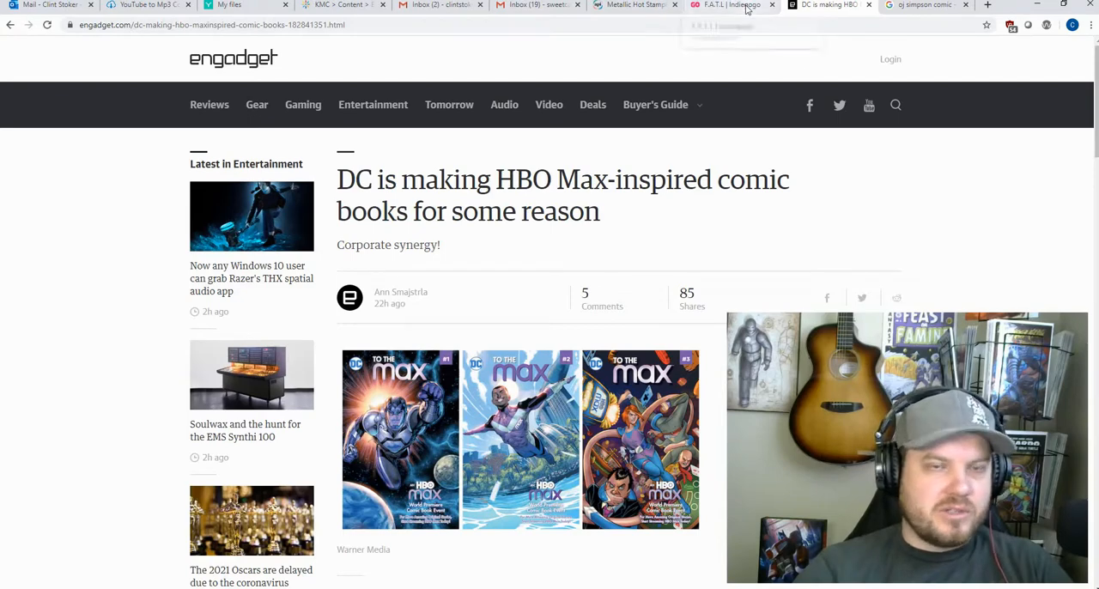
# Switch to the FATL Indiegogo pre-launch page, scroll to the synopsis and back to the banner
pyautogui.click(730, 5)
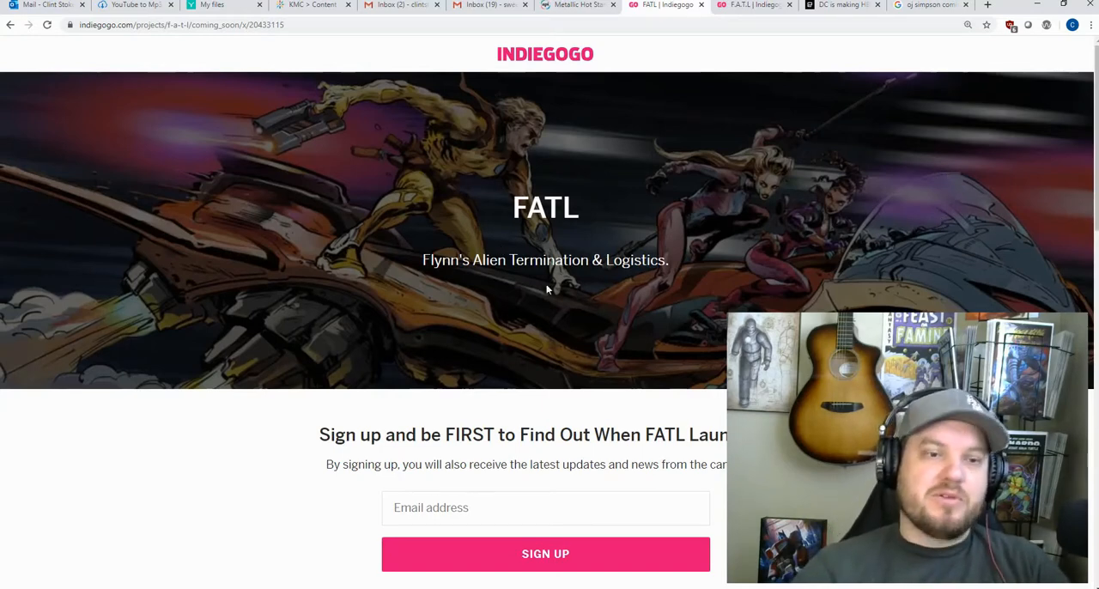
pyautogui.scroll(-3)
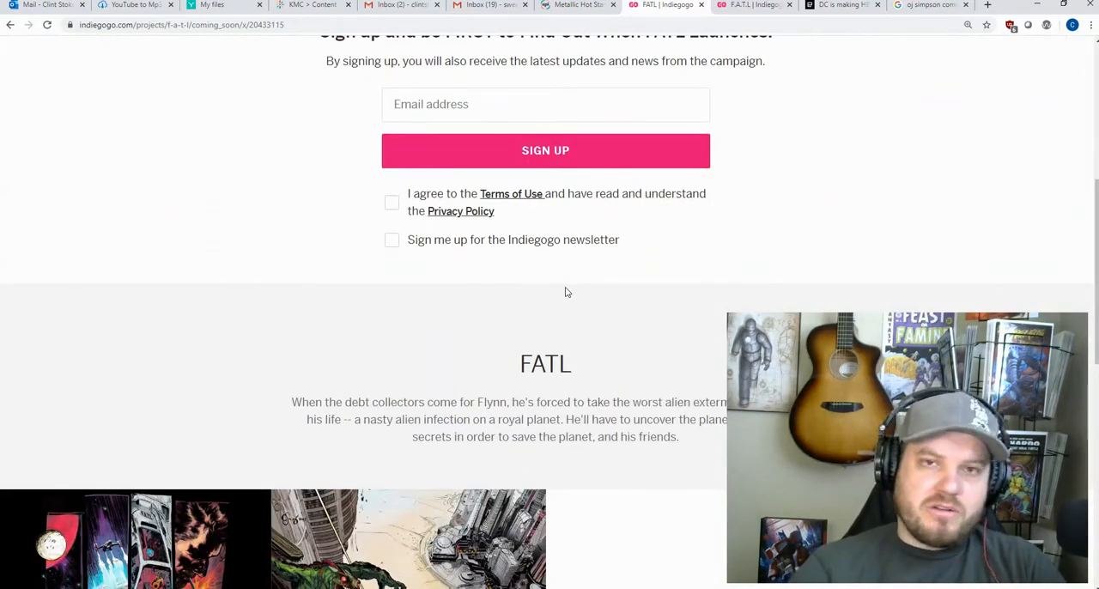
pyautogui.scroll(-3)
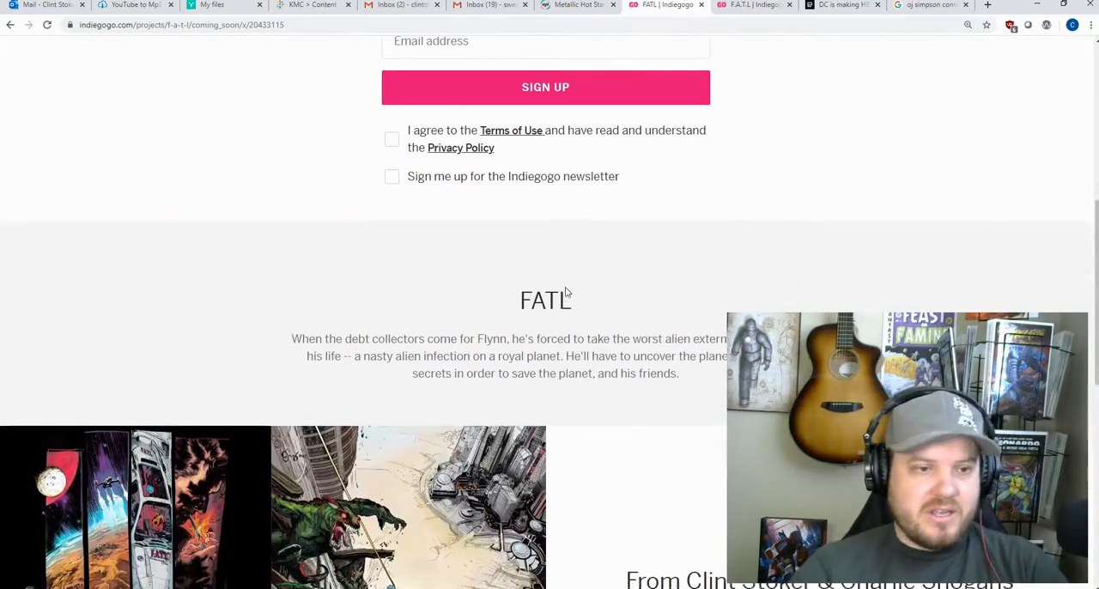
pyautogui.scroll(-3)
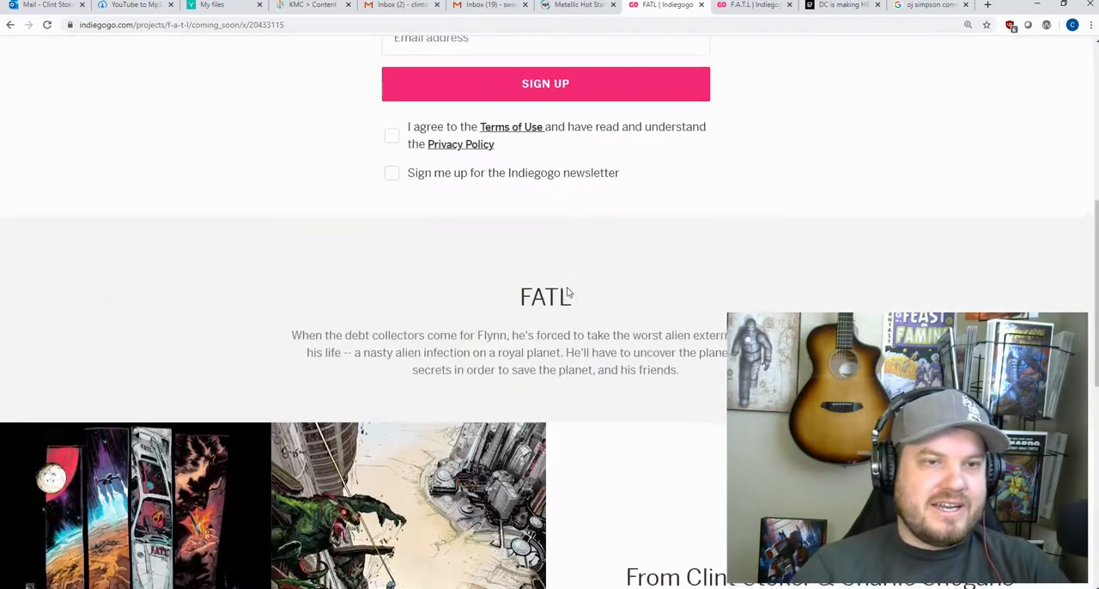
pyautogui.scroll(3)
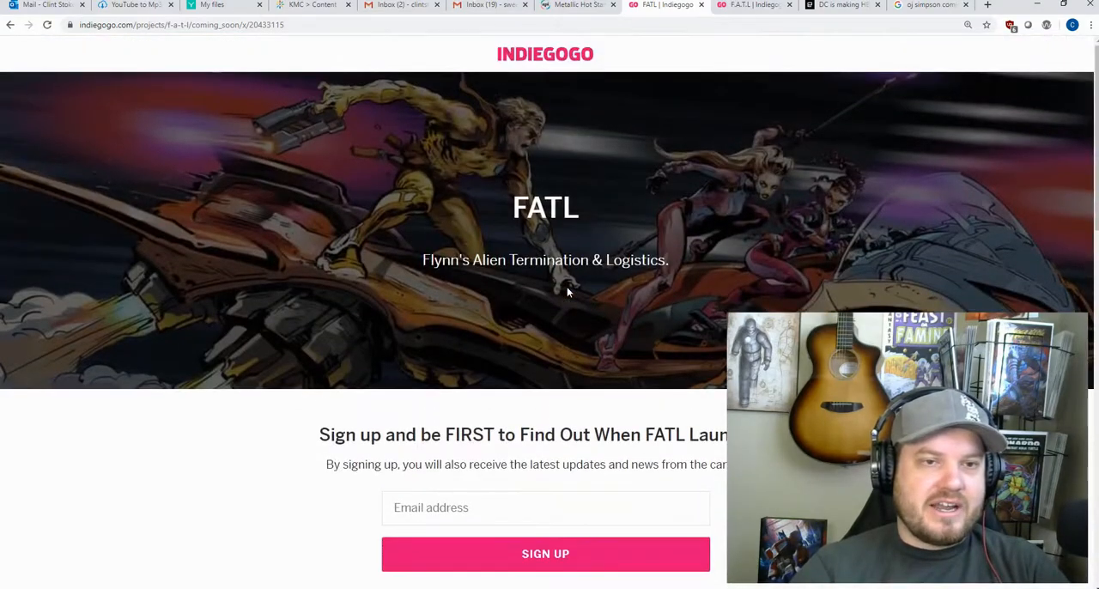